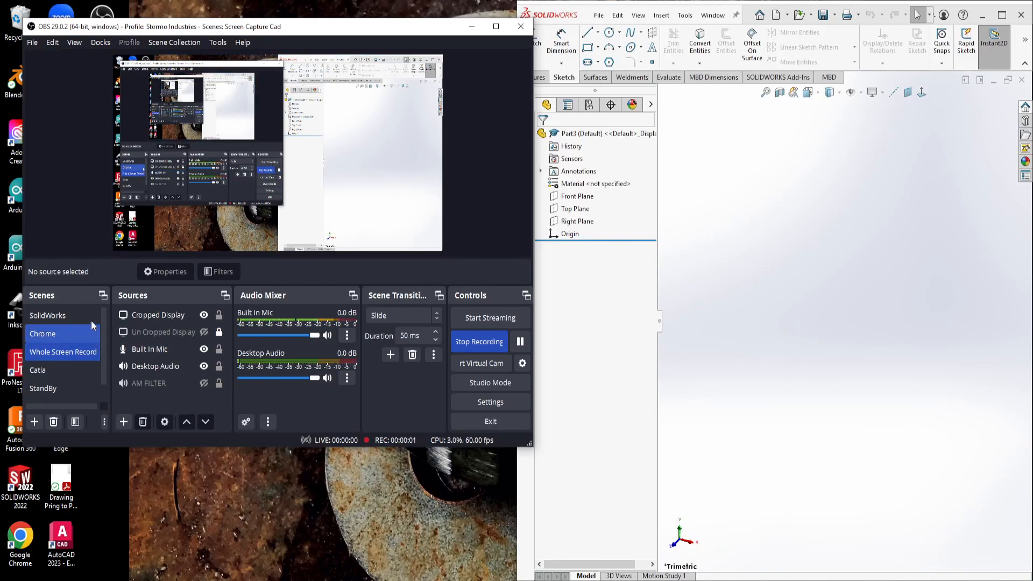
Switch to the SolidWorks scene and select its Cropped Display source
click(47, 315)
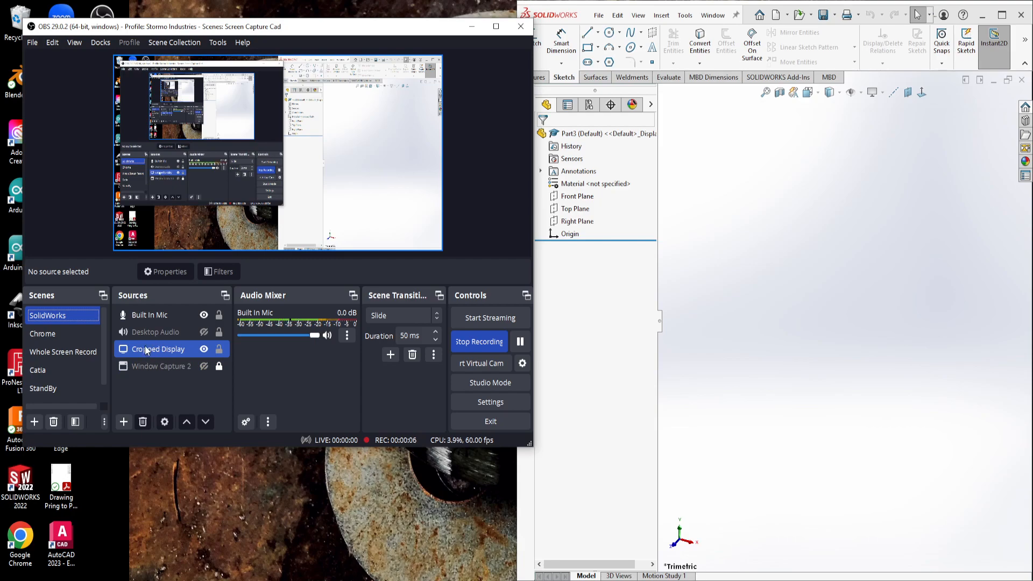
click(158, 349)
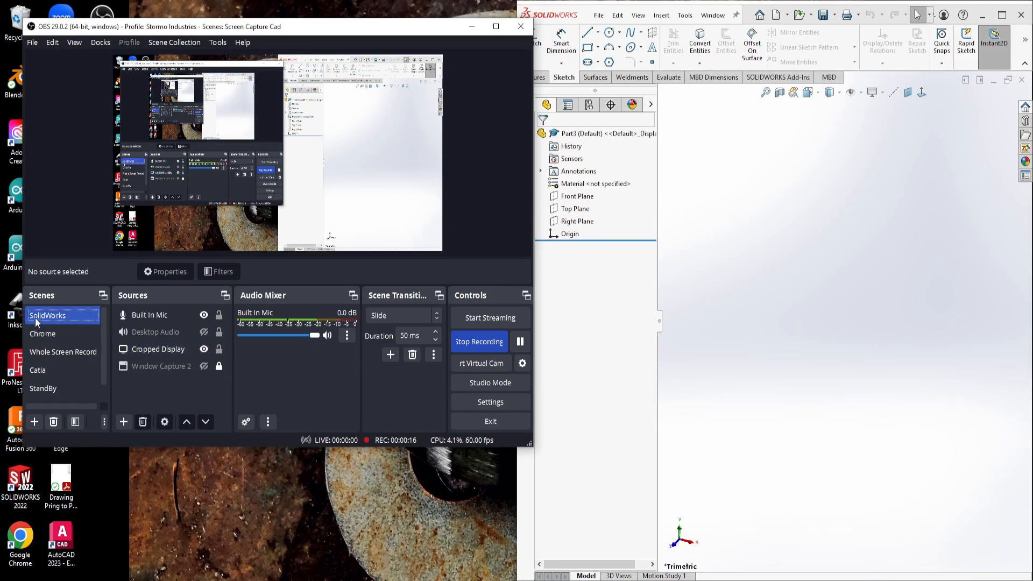
Switch to the Whole Screen Record scene and bring up the Windows notification settings
click(63, 352)
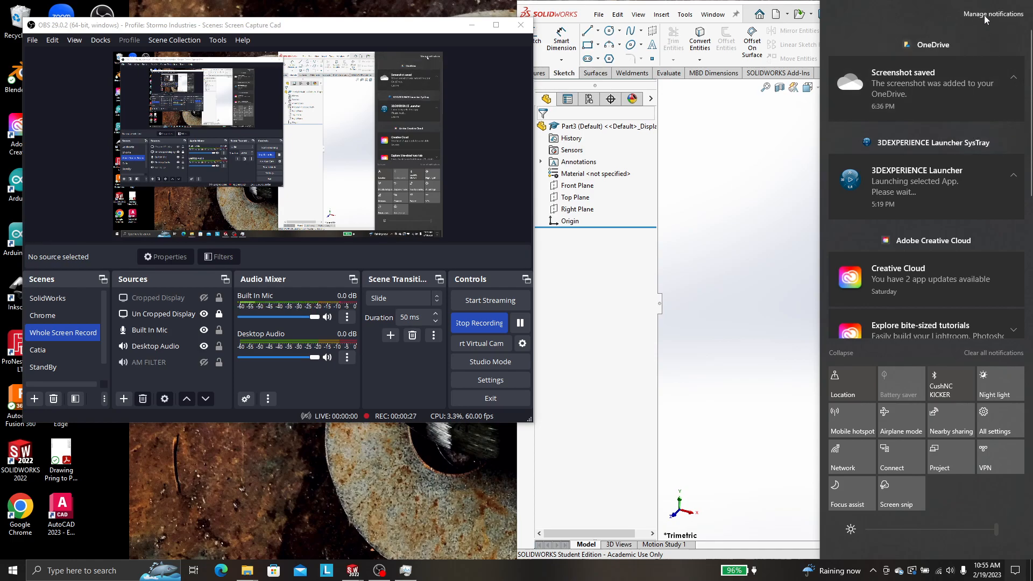
click(993, 14)
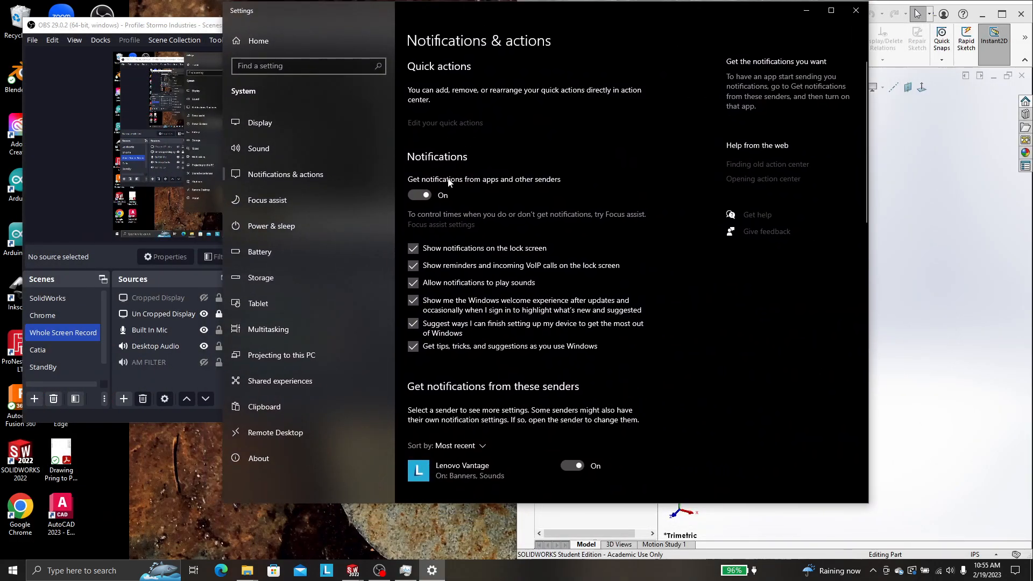
Turn off 'Get notifications from apps and other senders' and review the per-app list
click(420, 195)
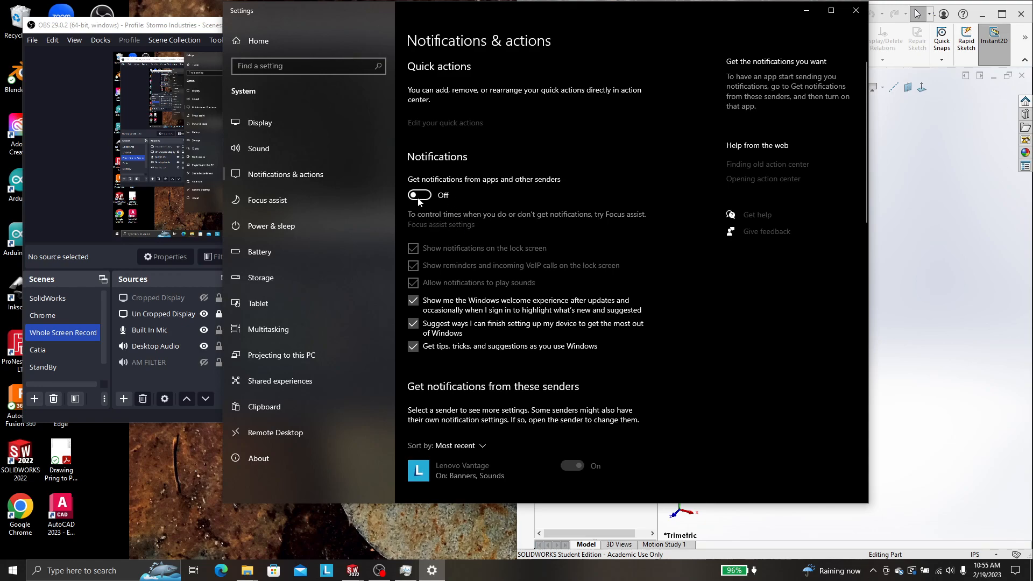
scroll(down, 3)
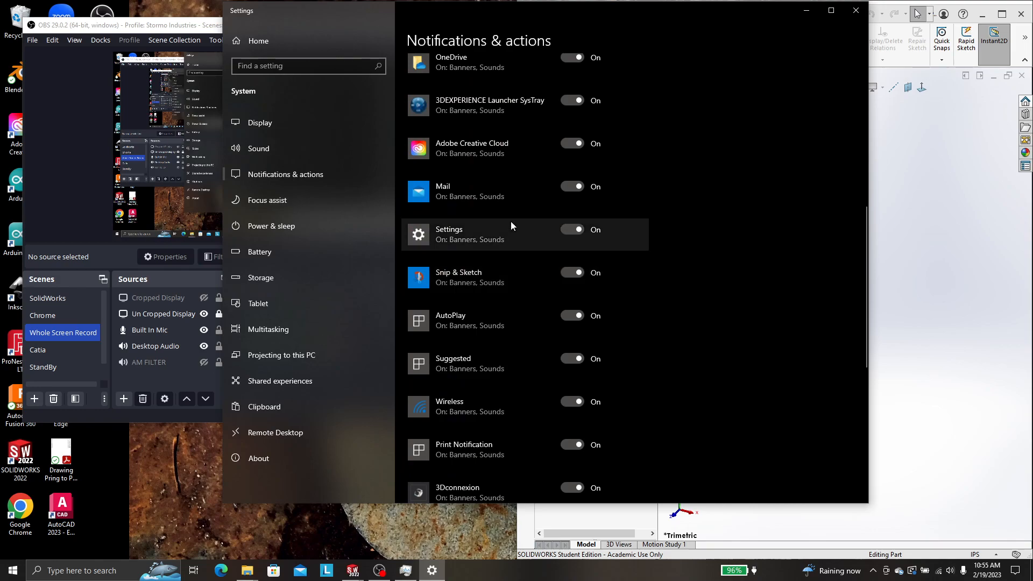
scroll(down, 3)
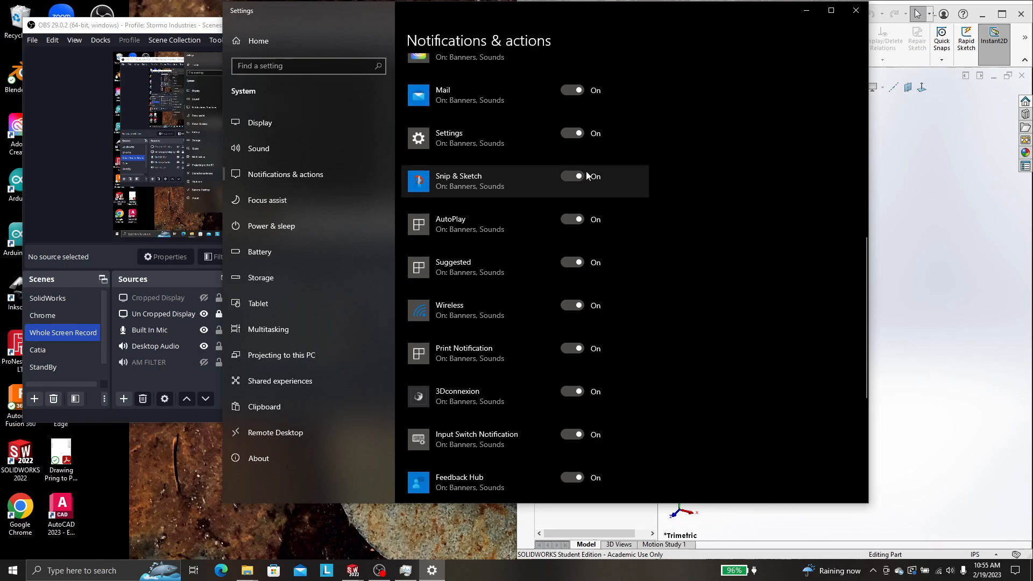
scroll(up, 3)
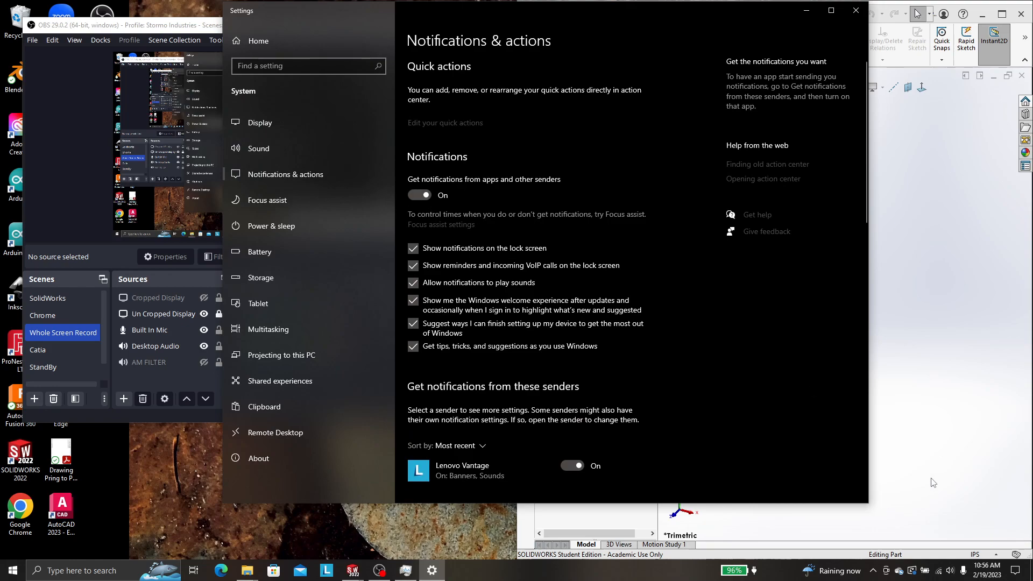
mouse_move(958, 352)
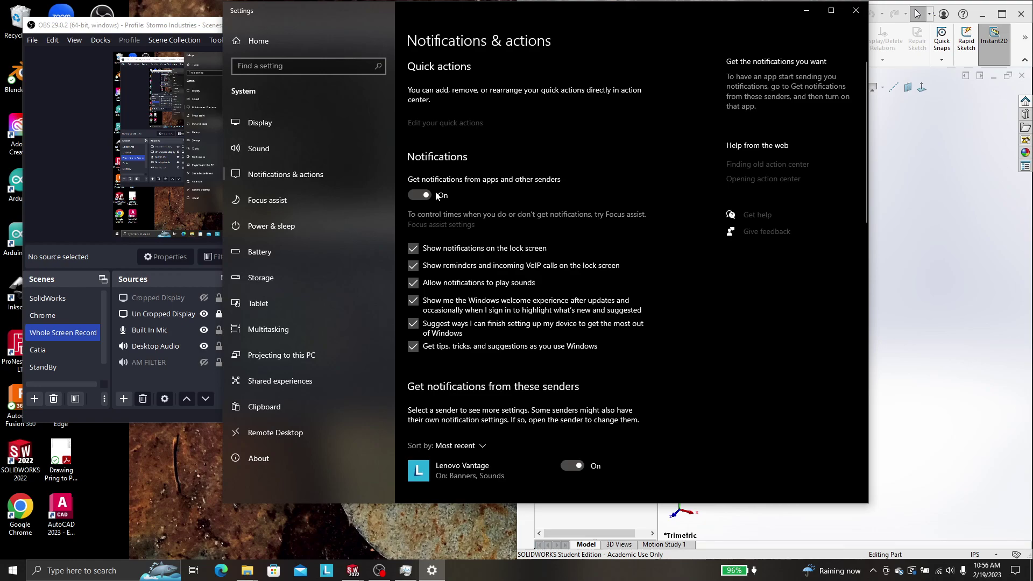
Turn app and sender notifications off again and close Windows Settings to return to OBS
click(419, 194)
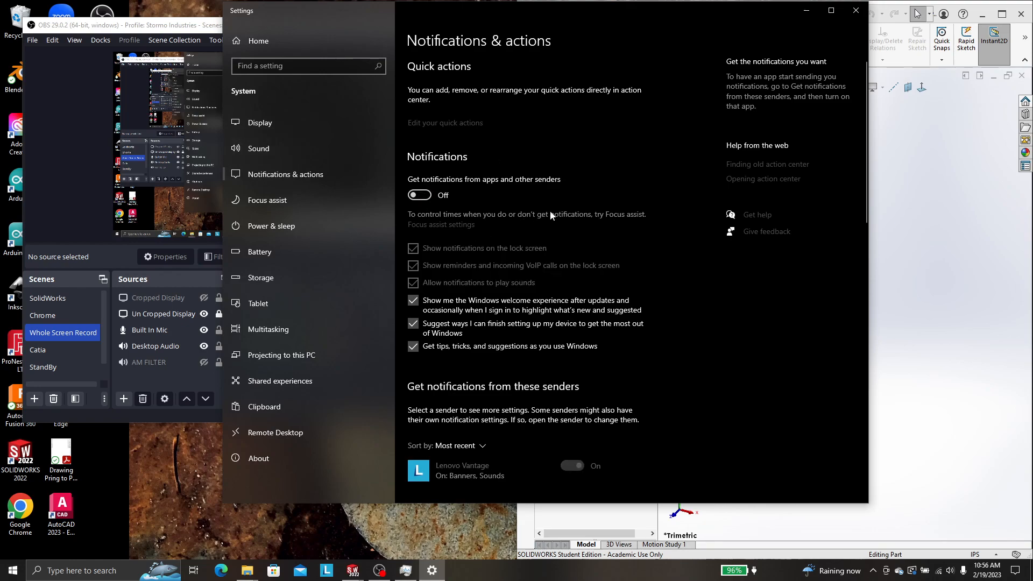
mouse_move(853, 12)
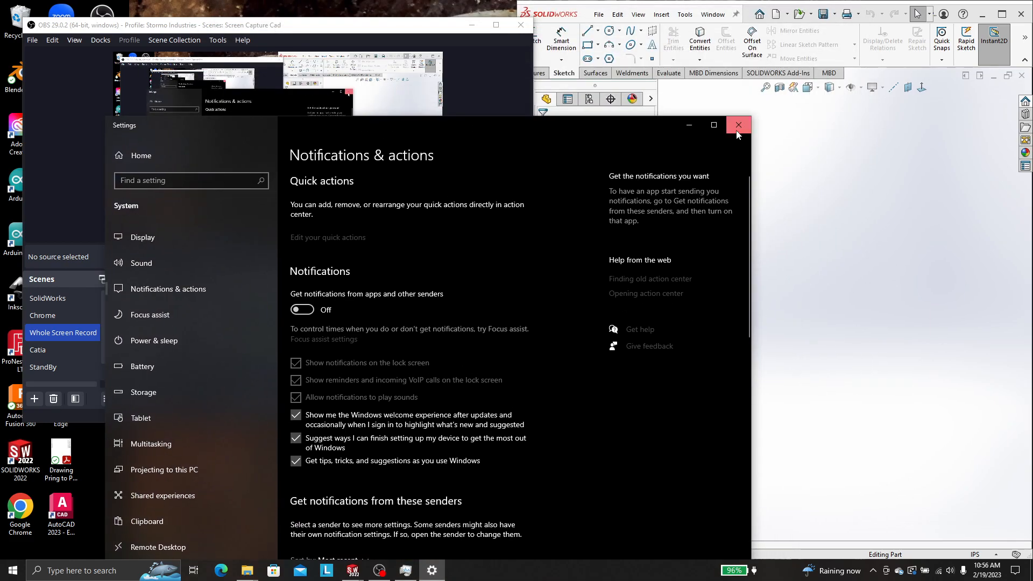
click(738, 125)
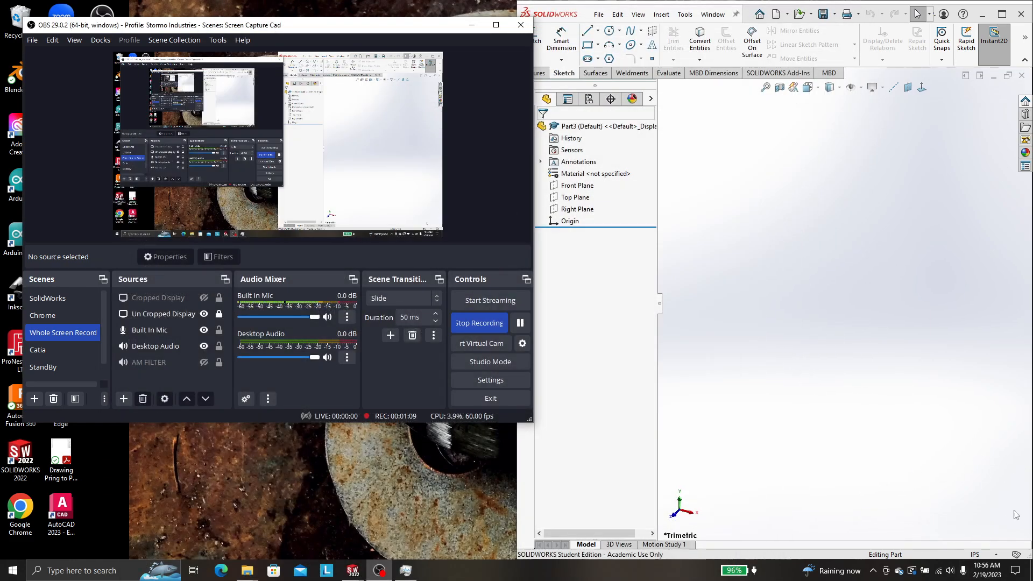